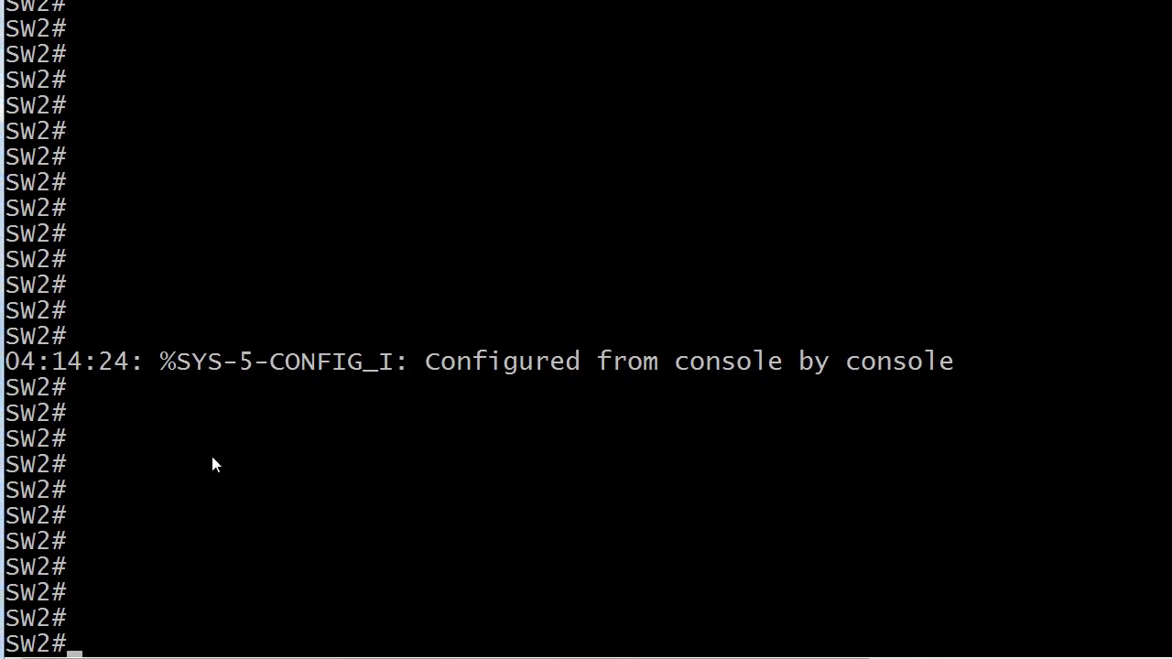
mouse_move(356, 527)
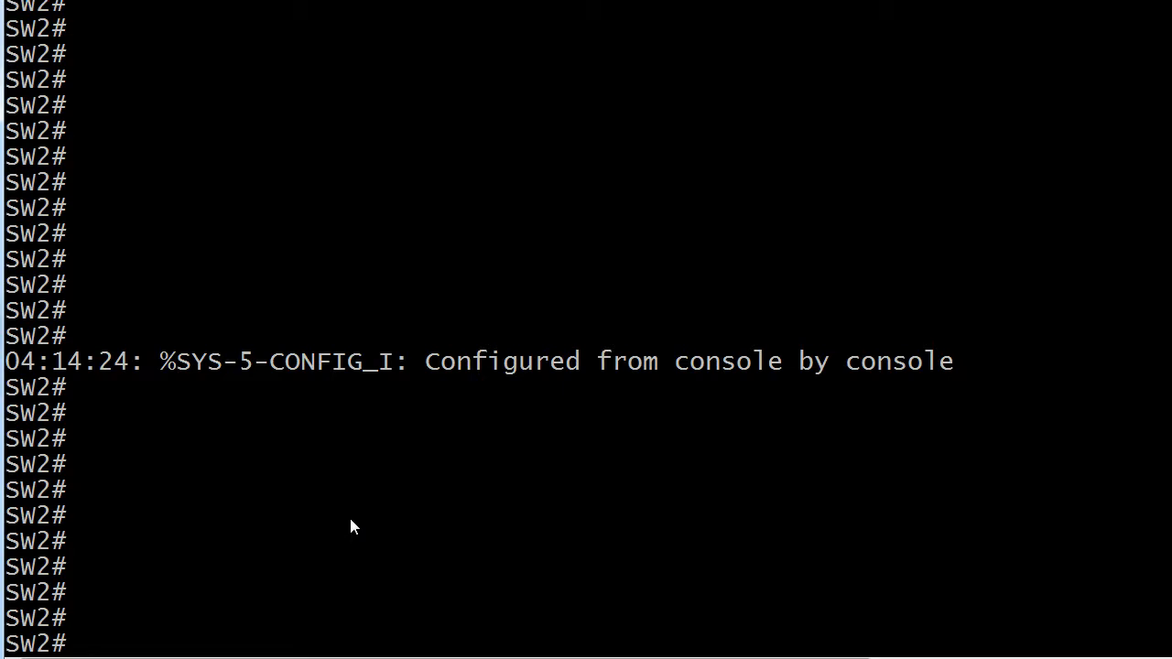
- Run 'show int trunk' to view Po1 trunking VLANs 1, 5 and 14
text(show int trunk)
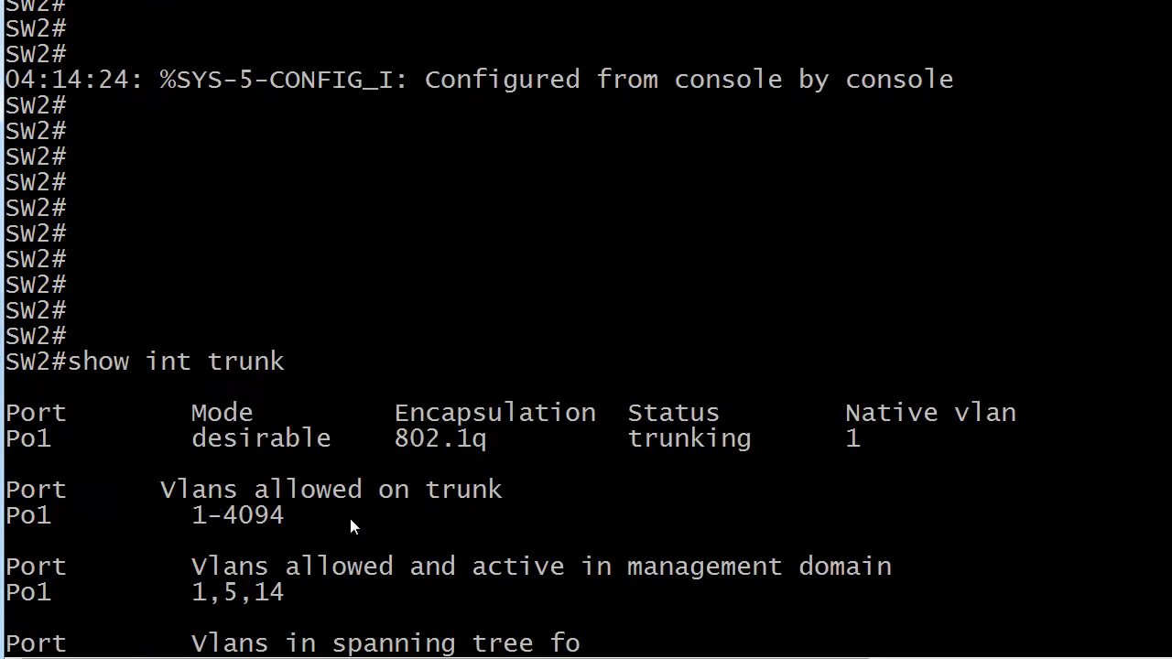
scroll(down, 3)
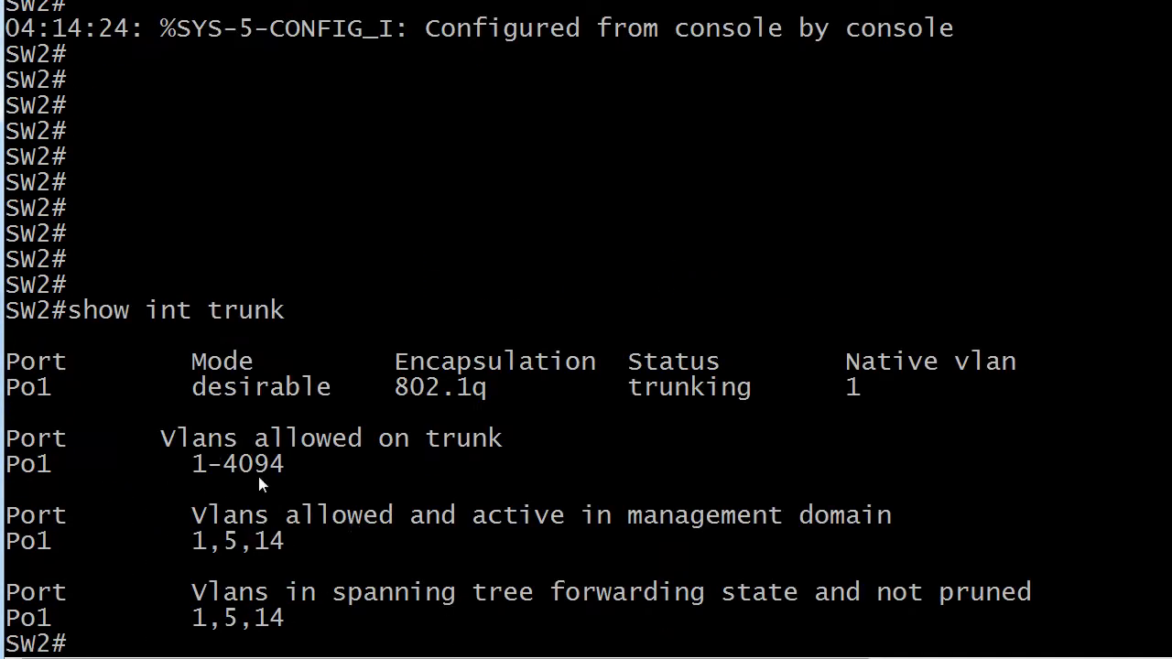
mouse_move(44, 400)
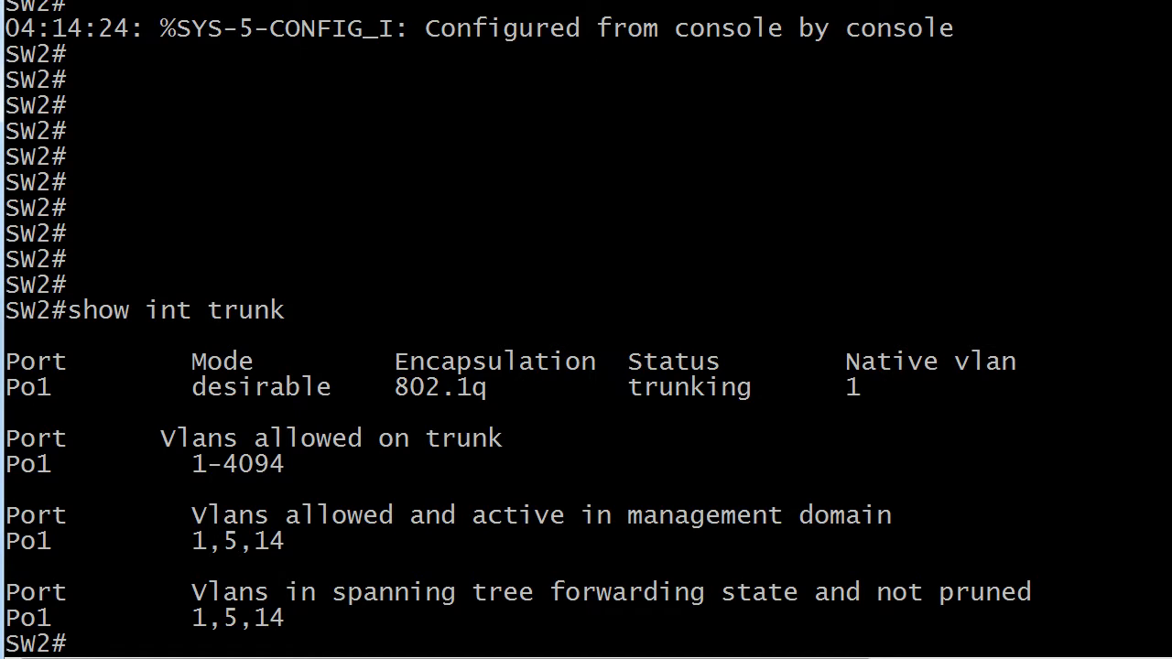
- Run 'show etherchannel summary' to list Po1's member ports Fa0/10, Fa0/11, Fa0/12
text(show ethe)
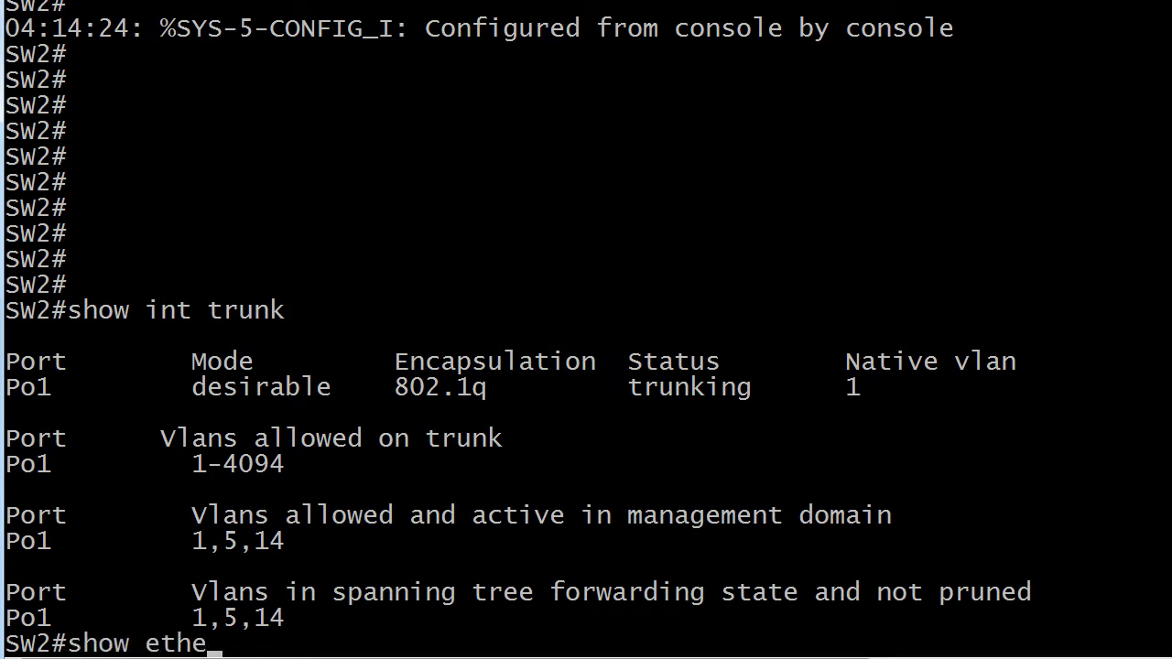
text(rchannel)
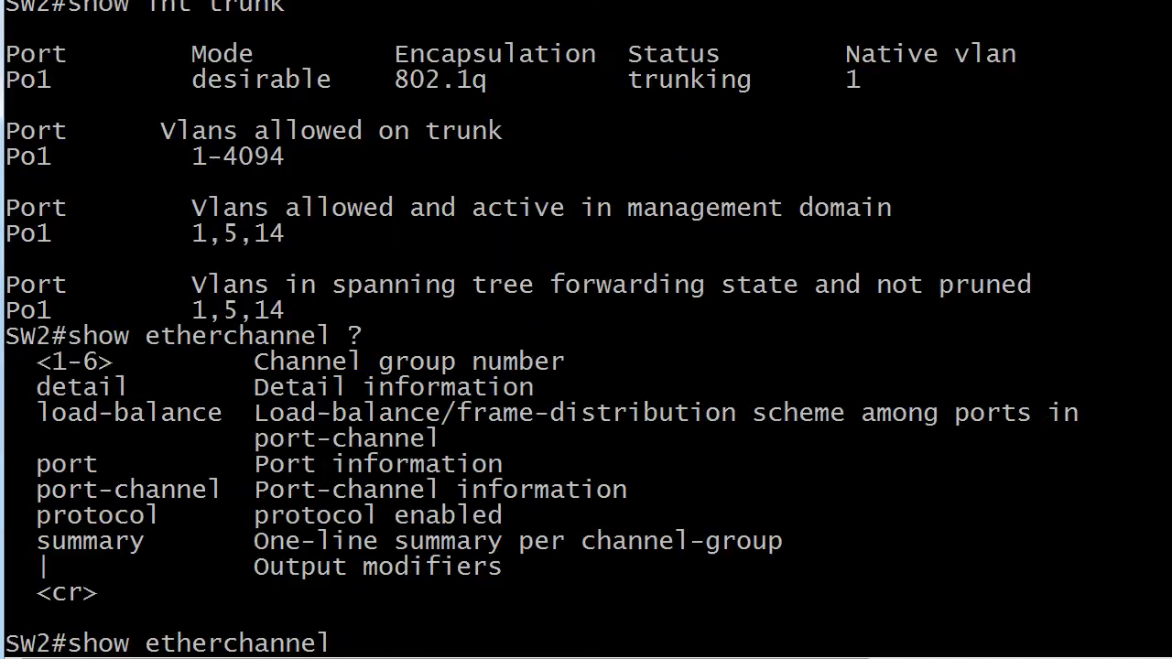
text(summary)
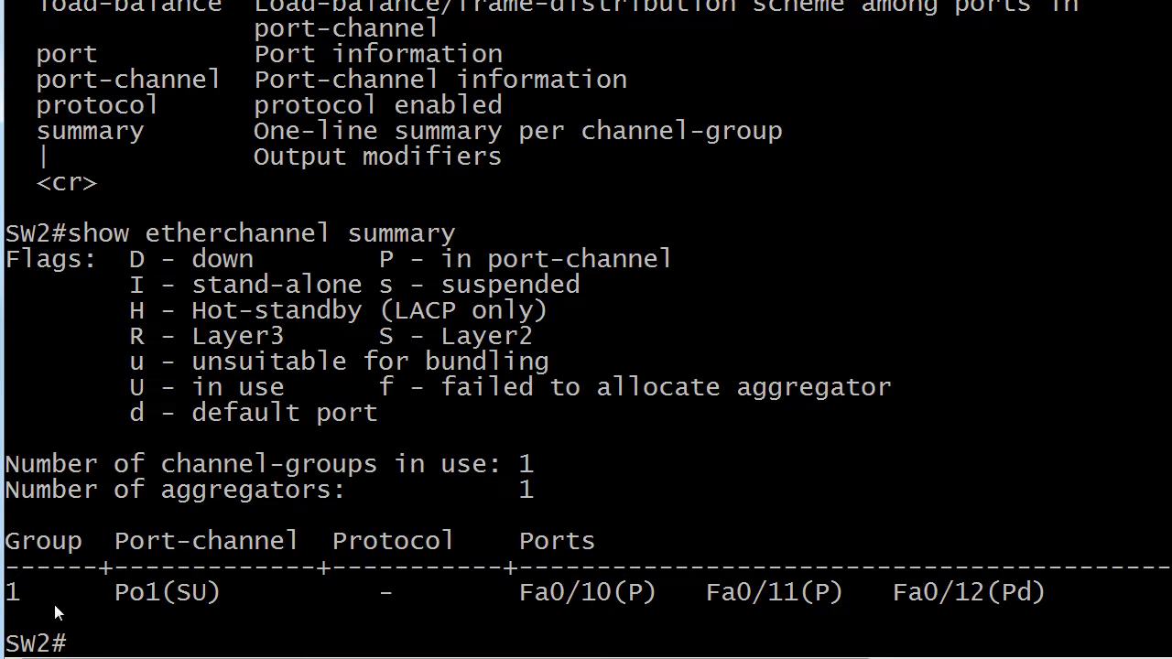
mouse_move(534, 638)
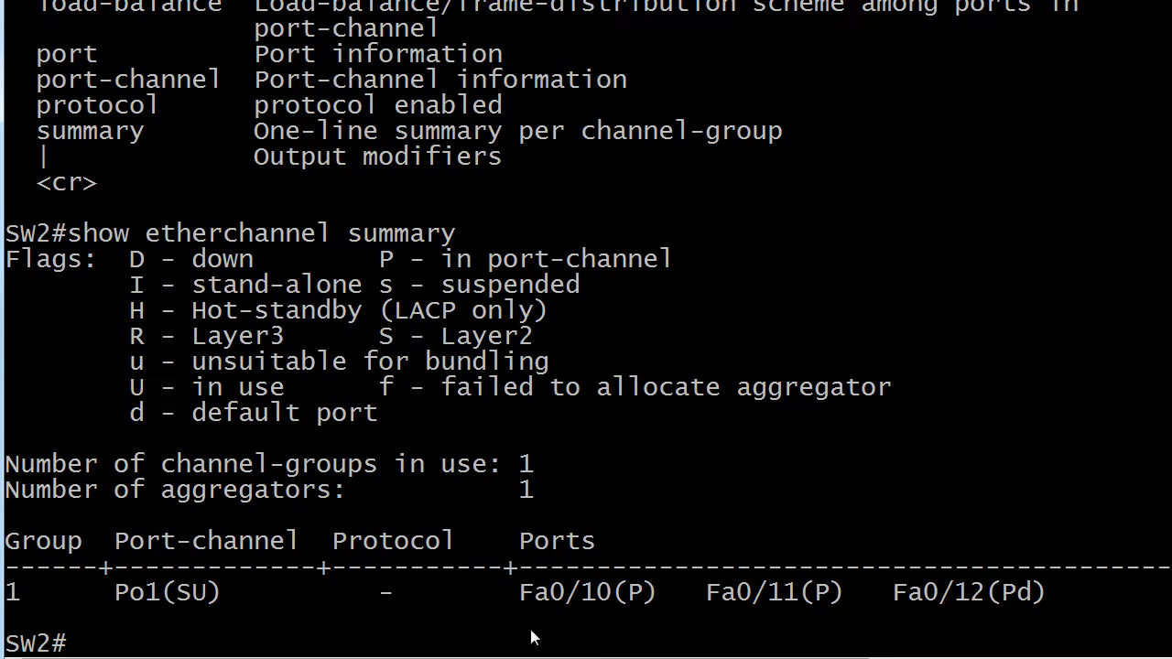
mouse_move(790, 630)
text(show spanning vlan 1)
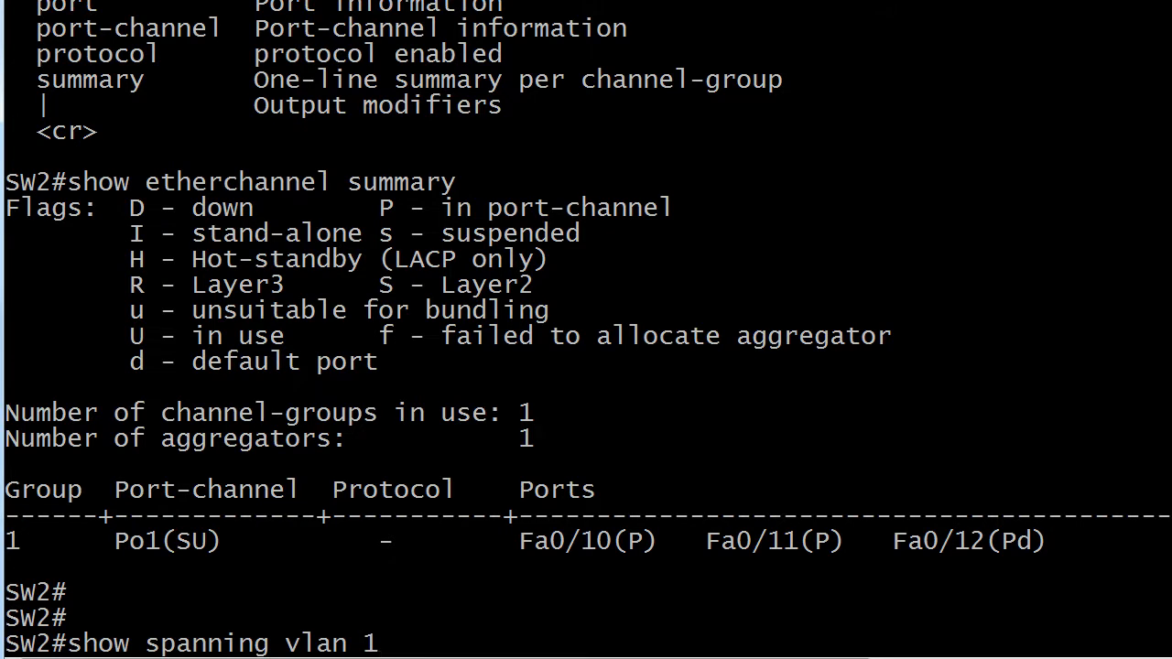
- Run 'show spanning vlan 1' to see Po1 as root port at cost 9
key(enter)
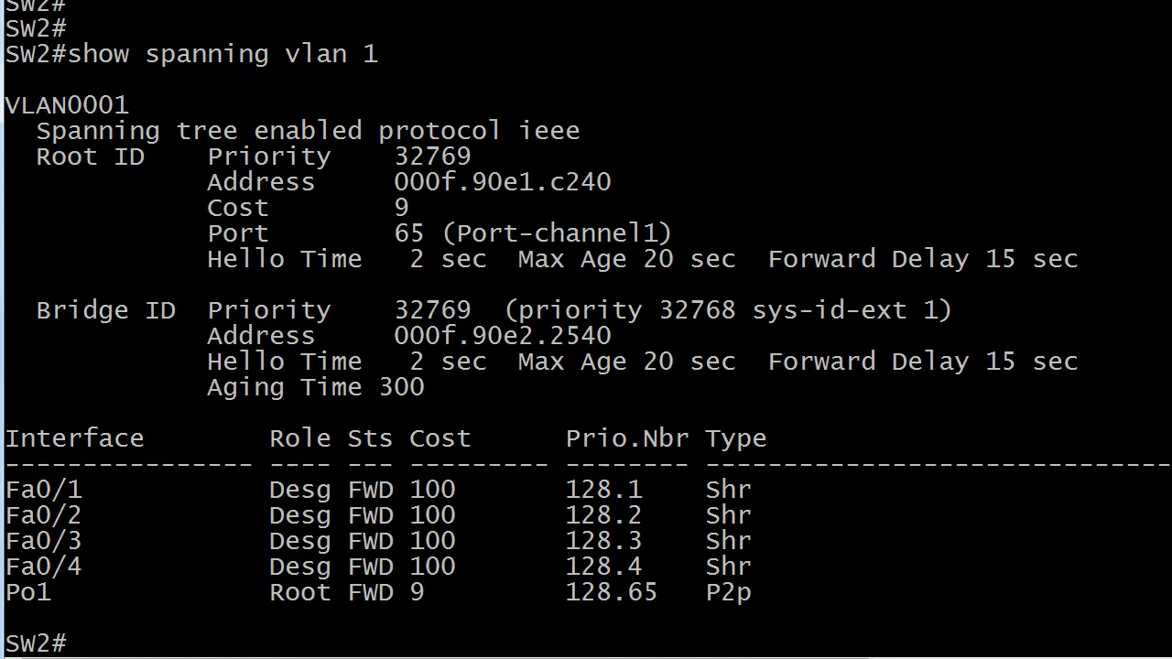
mouse_move(99, 575)
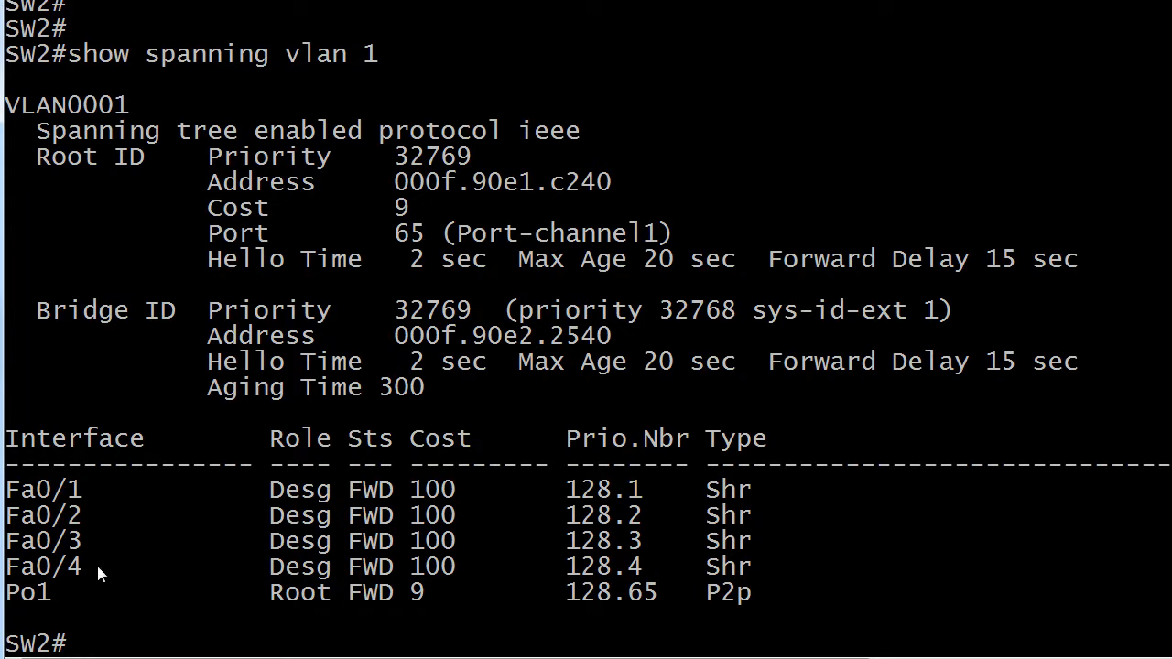
mouse_move(91, 563)
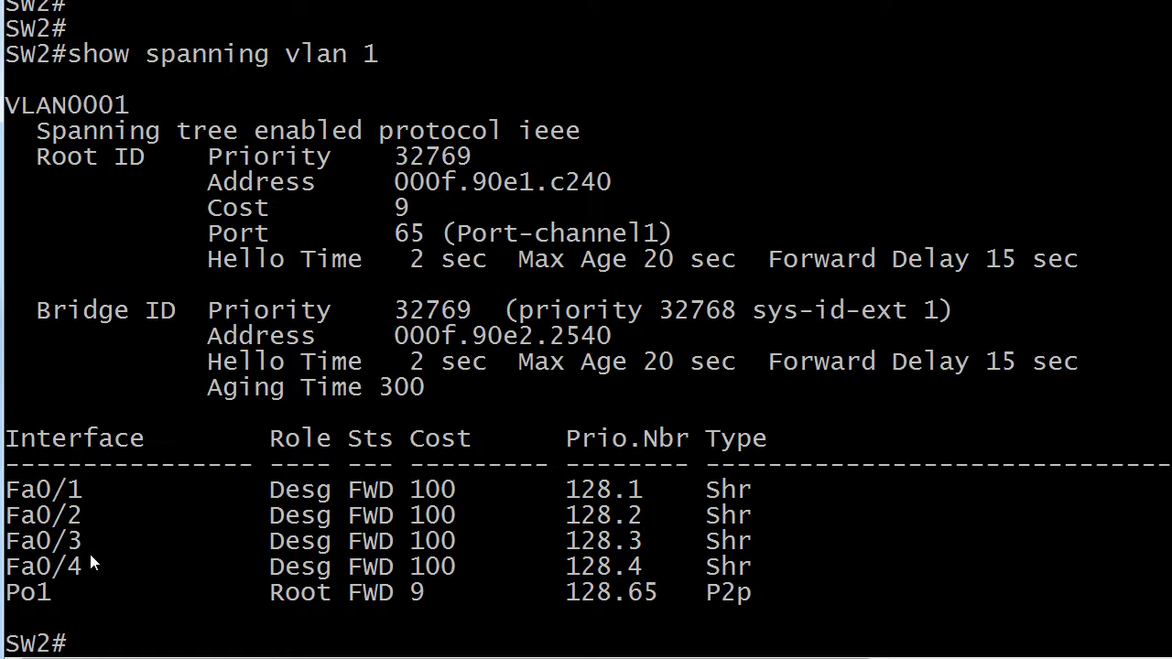
mouse_move(307, 611)
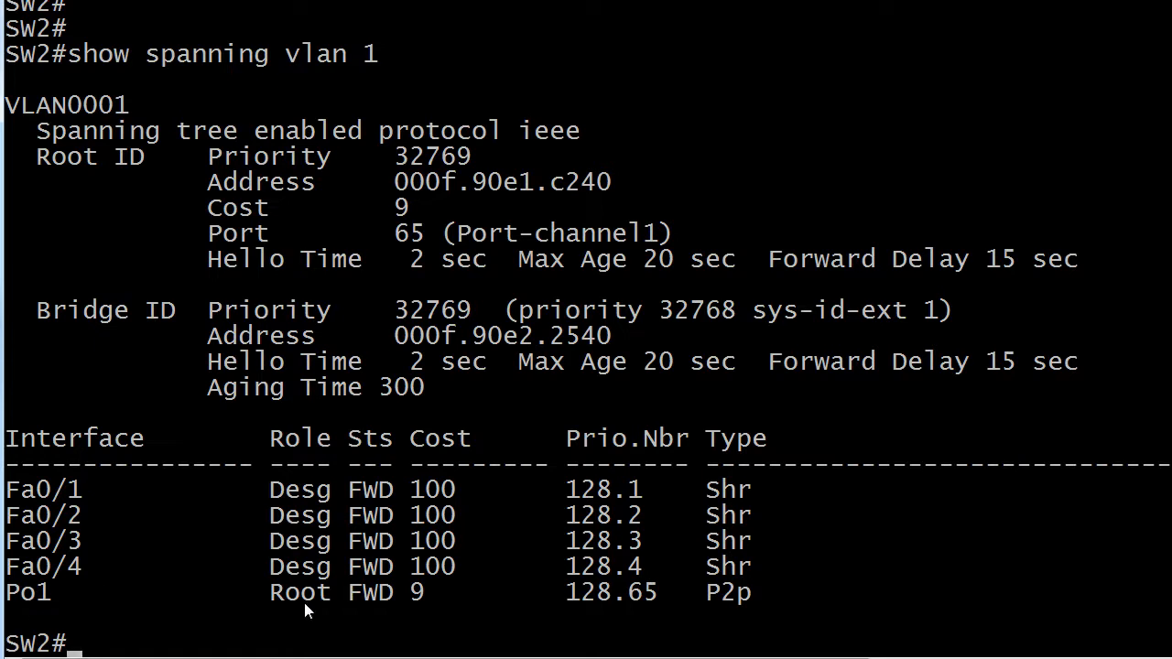
mouse_move(416, 609)
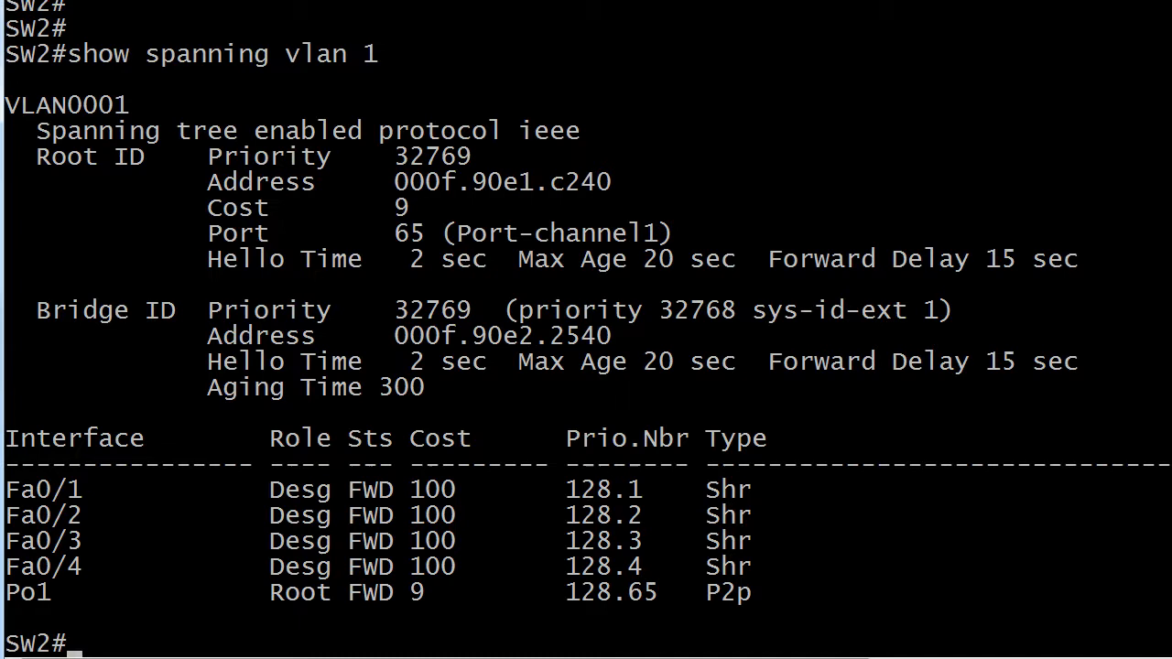
- Shut down Fa0/10 and show VLAN 1 spanning tree with Po1 cost 12
text(conft)
text(int fast 0/10)
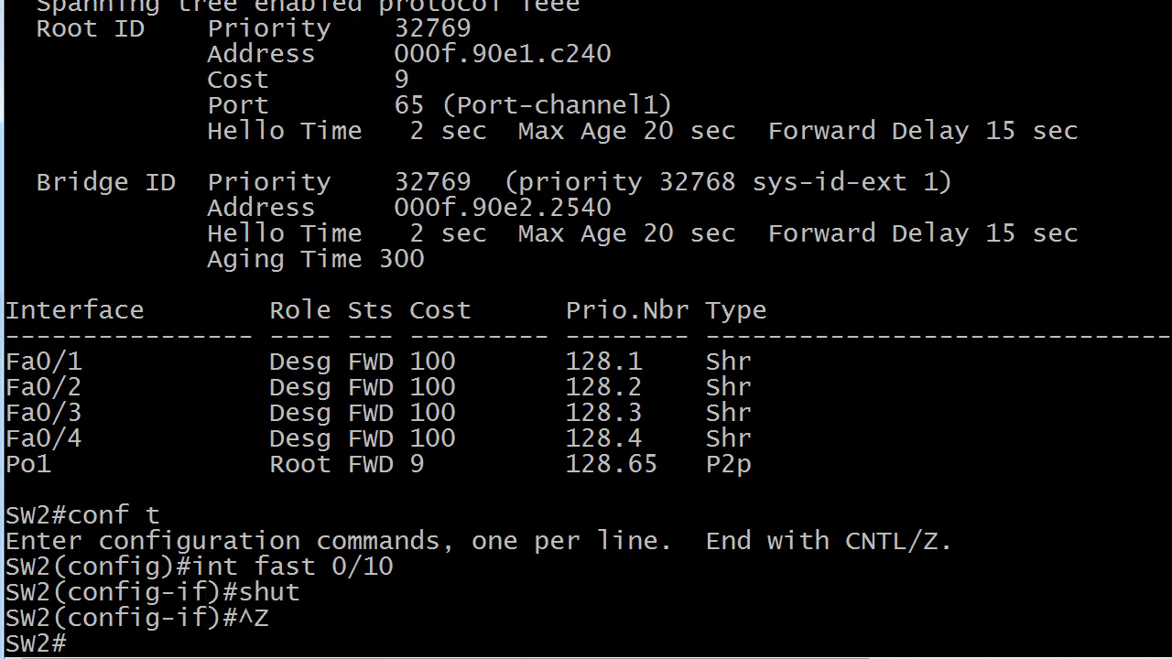
key(enter)
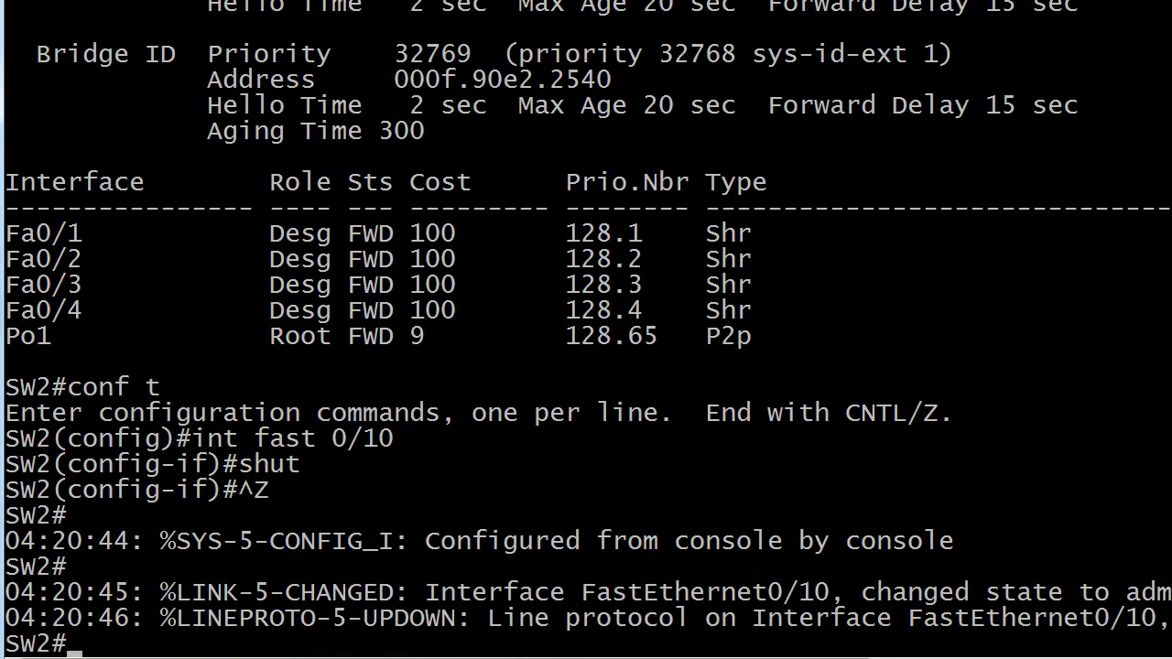
text(sh)
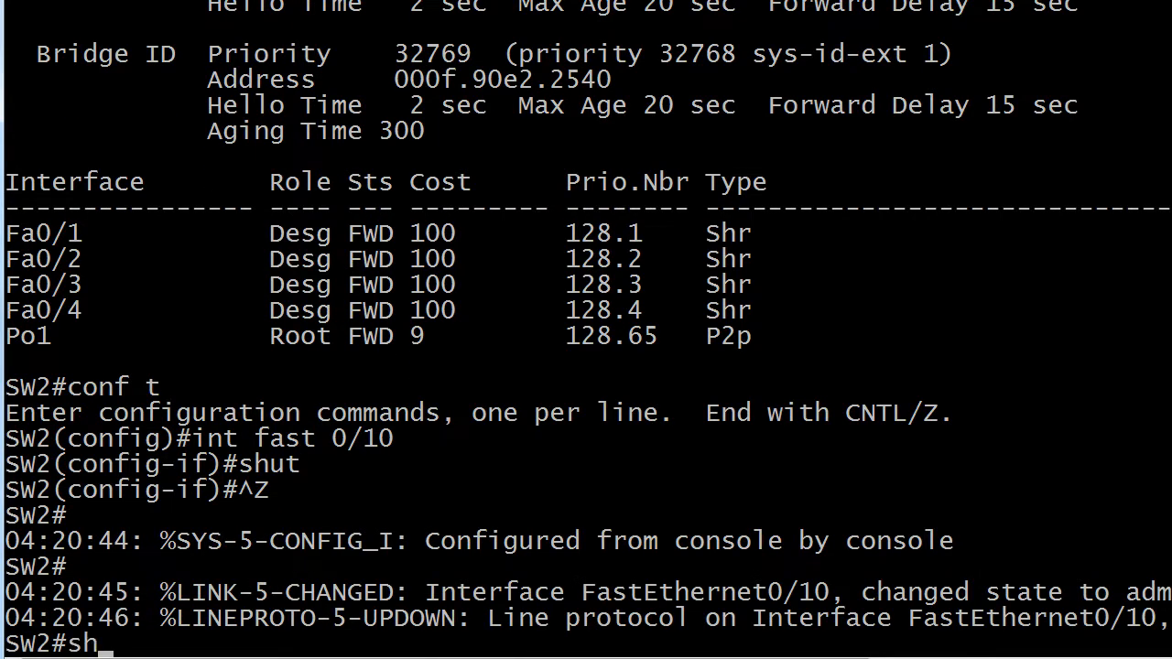
text(ows)
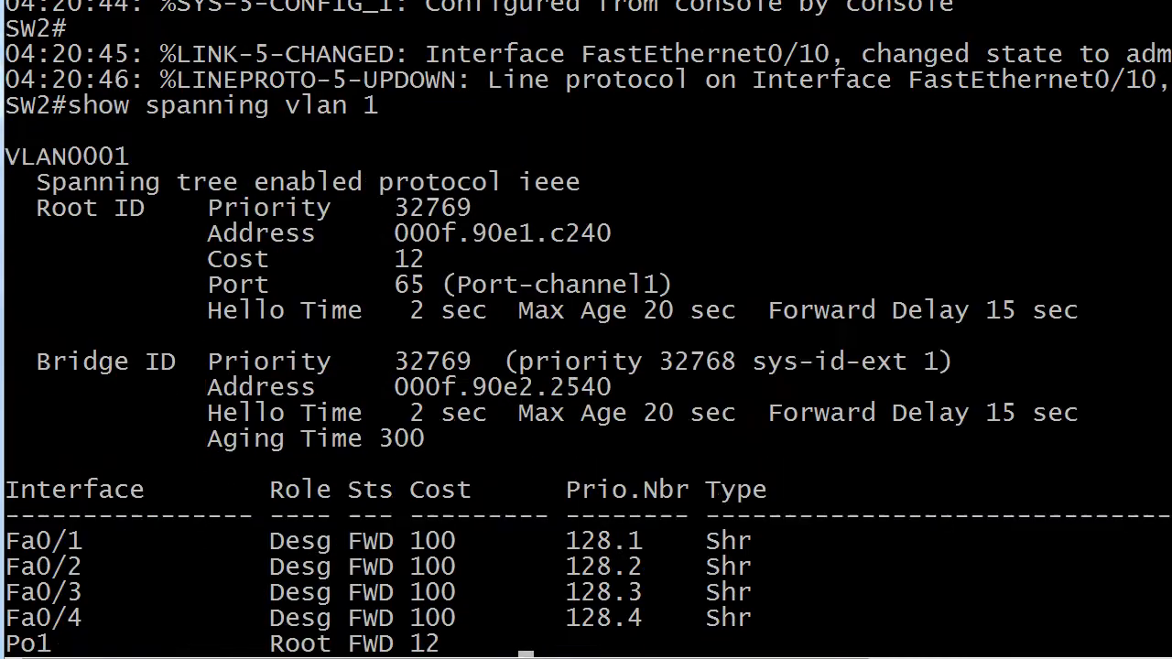
scroll(down, 3)
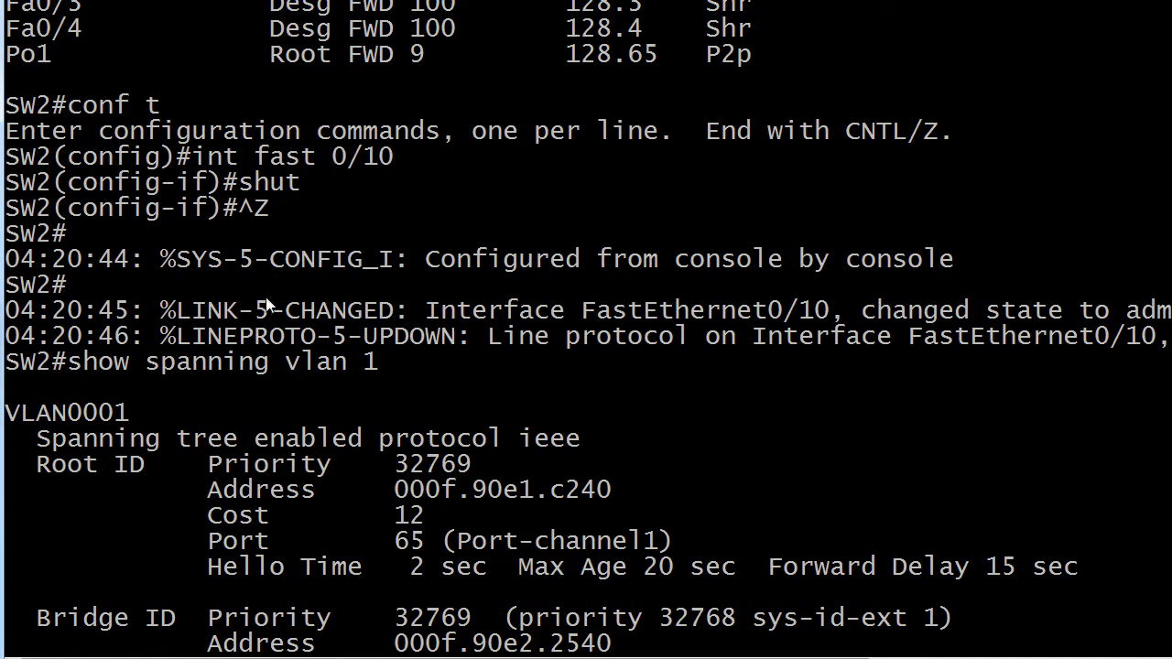
mouse_move(271, 328)
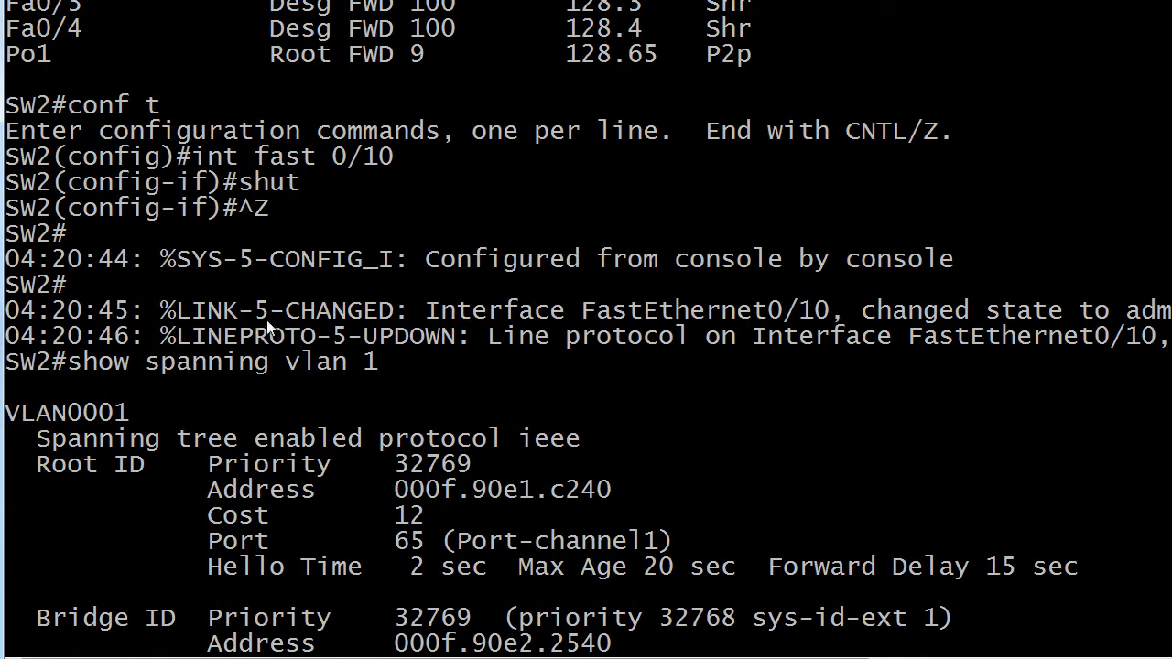
mouse_move(661, 585)
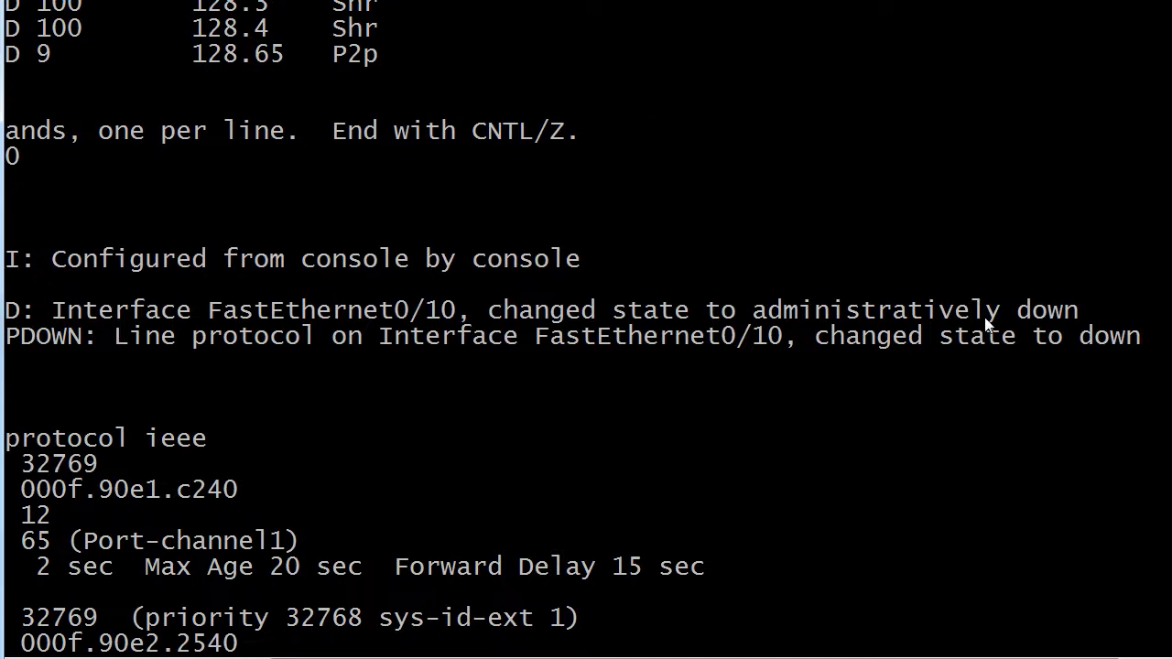
mouse_move(892, 330)
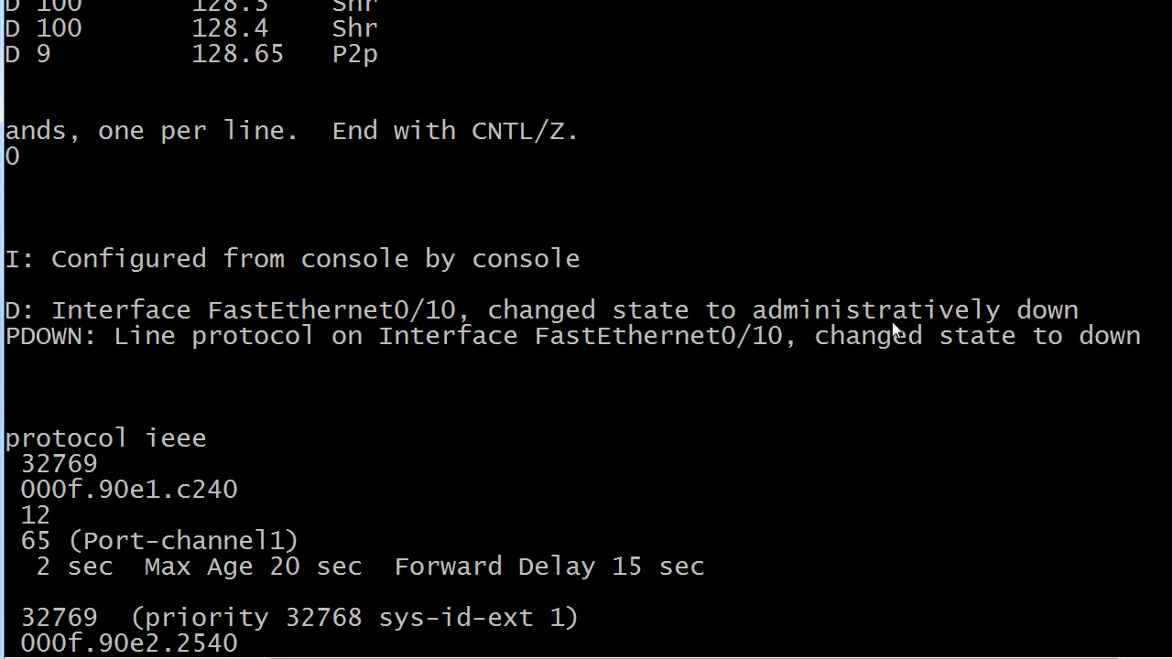
mouse_move(904, 335)
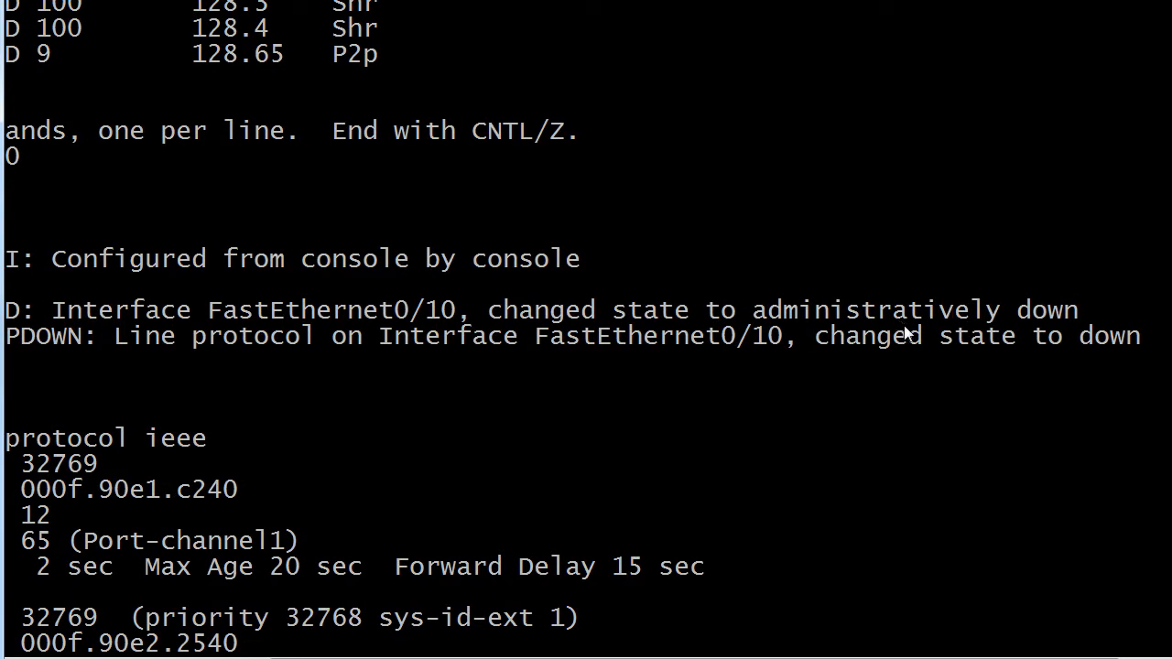
mouse_move(407, 471)
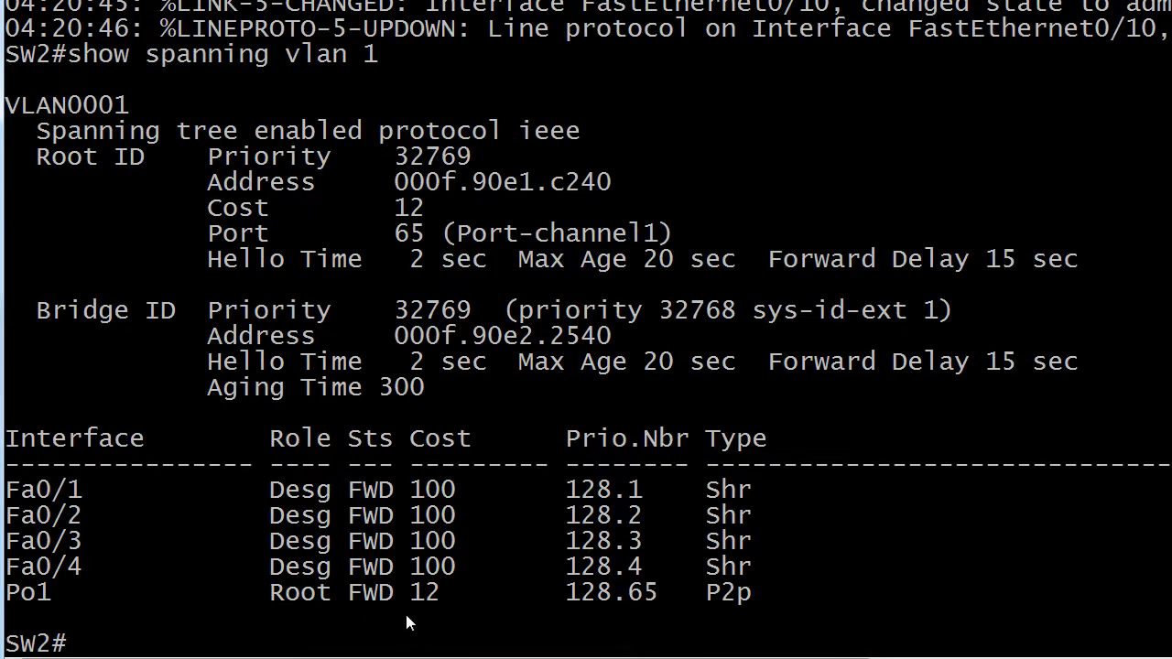
mouse_move(423, 611)
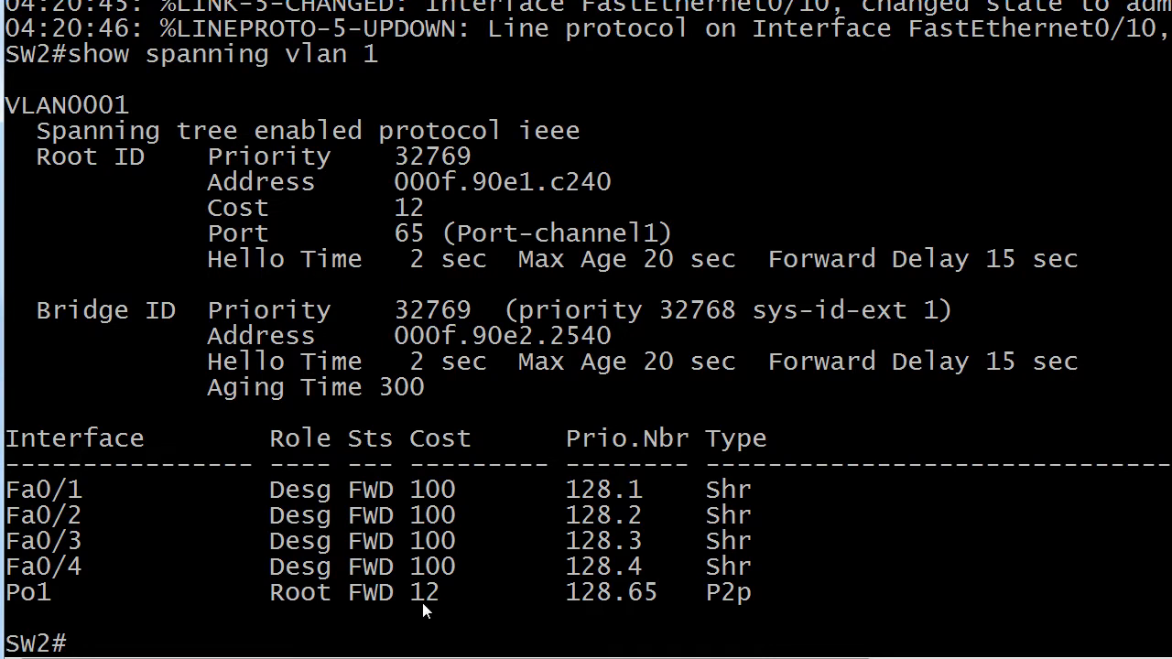
mouse_move(737, 485)
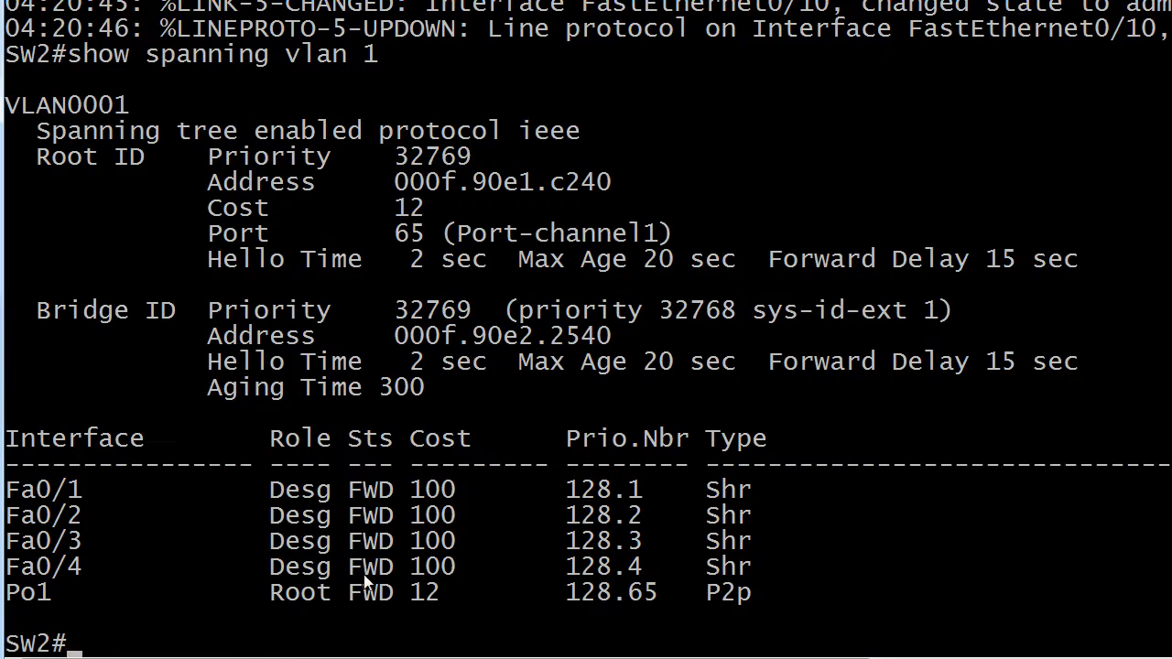
- Re-enable Fa0/10 with 'no shut' and show VLAN 1 spanning tree at cost 9
text(conf t)
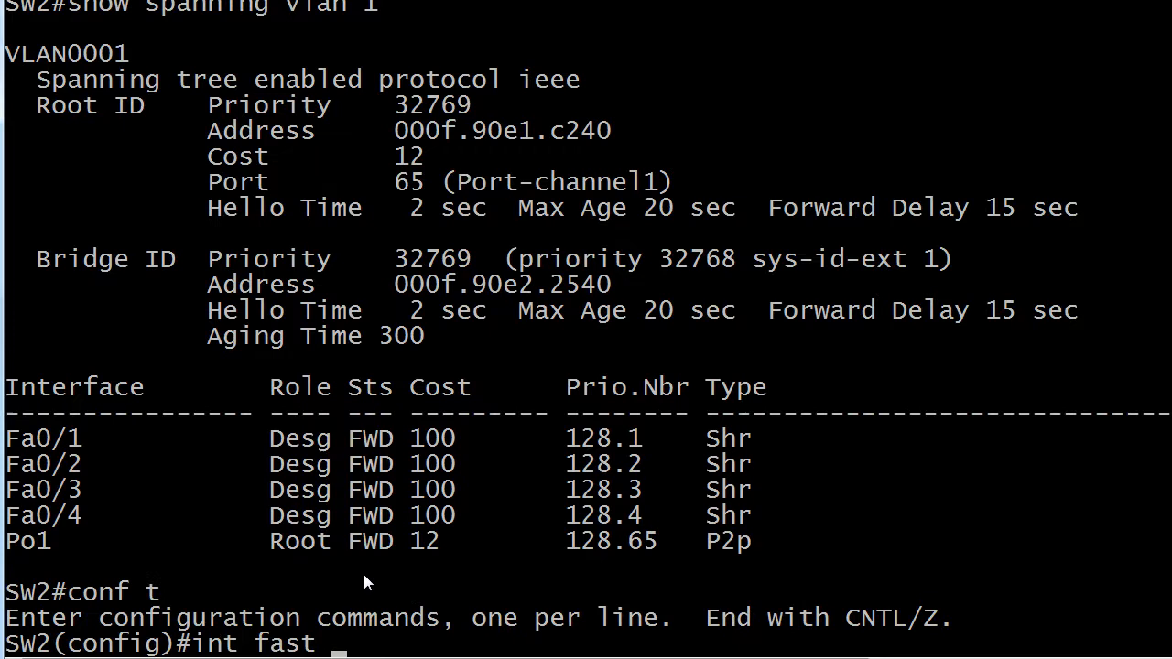
text(0/10)
text(no shut)
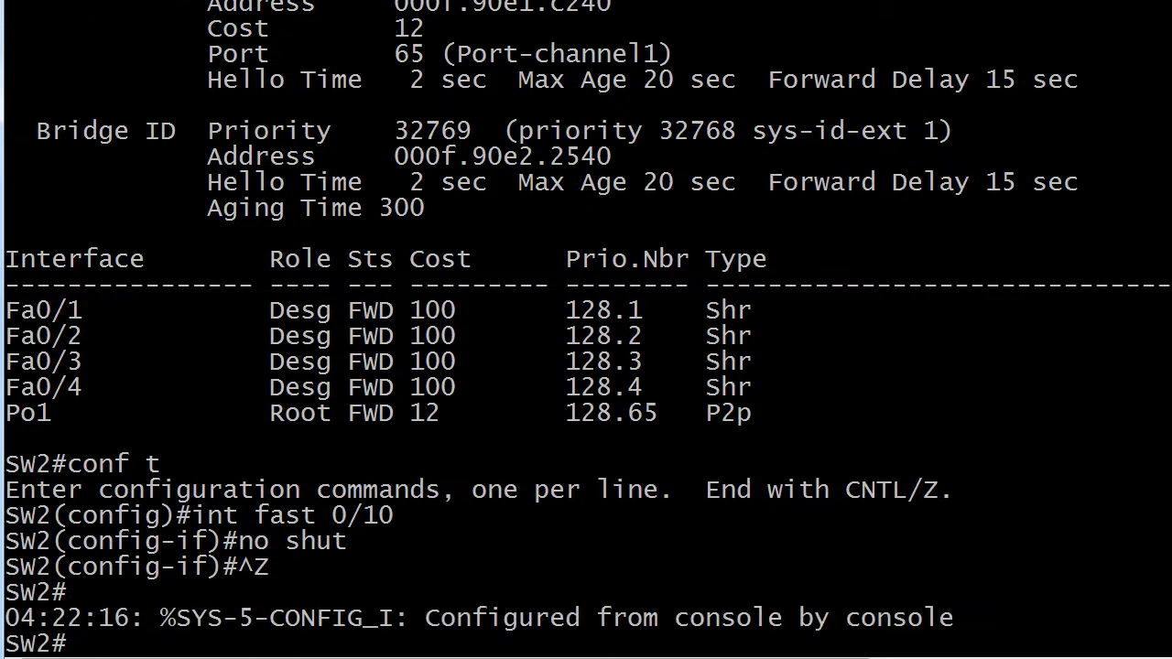
text(show spanning vlan 1)
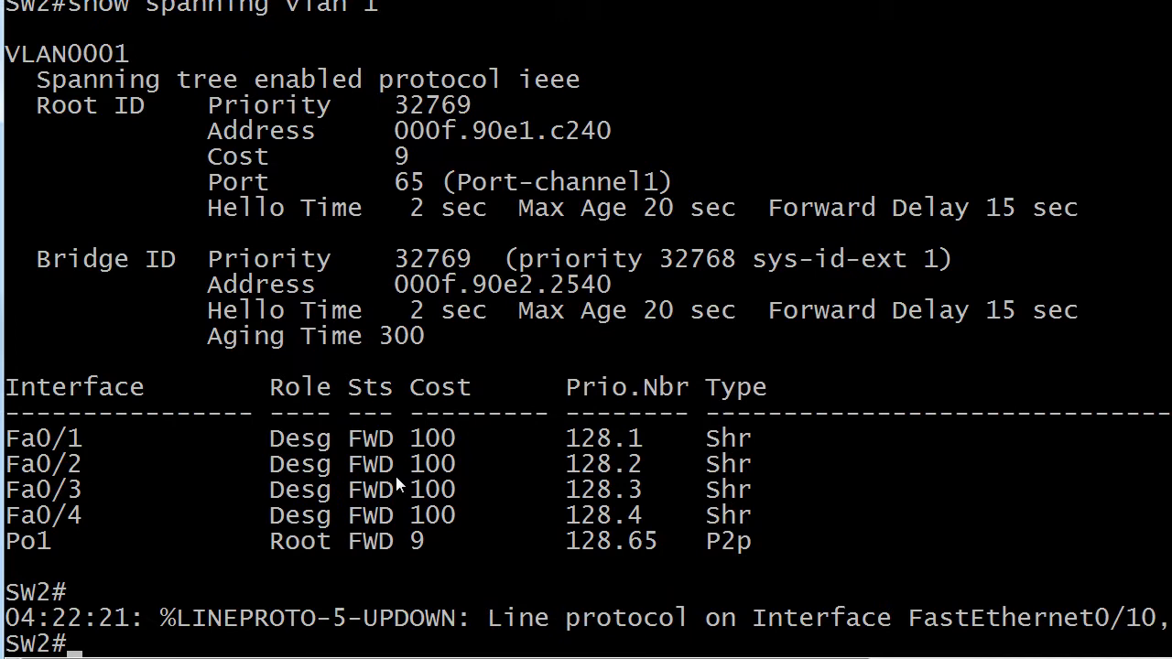
mouse_move(412, 559)
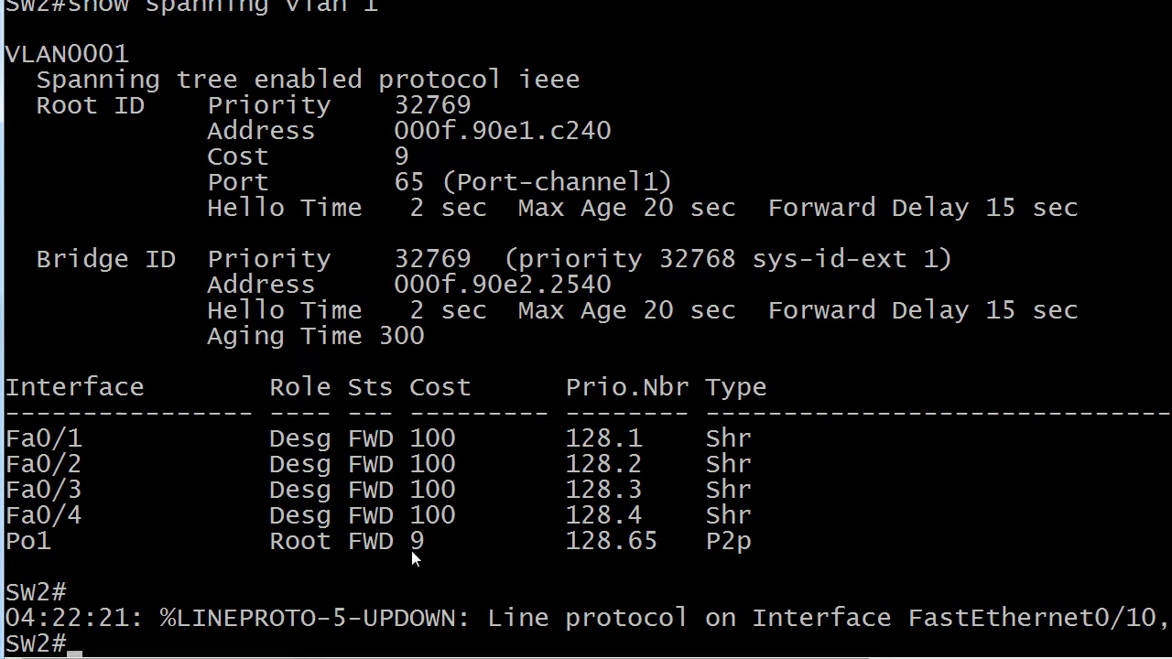
mouse_move(419, 562)
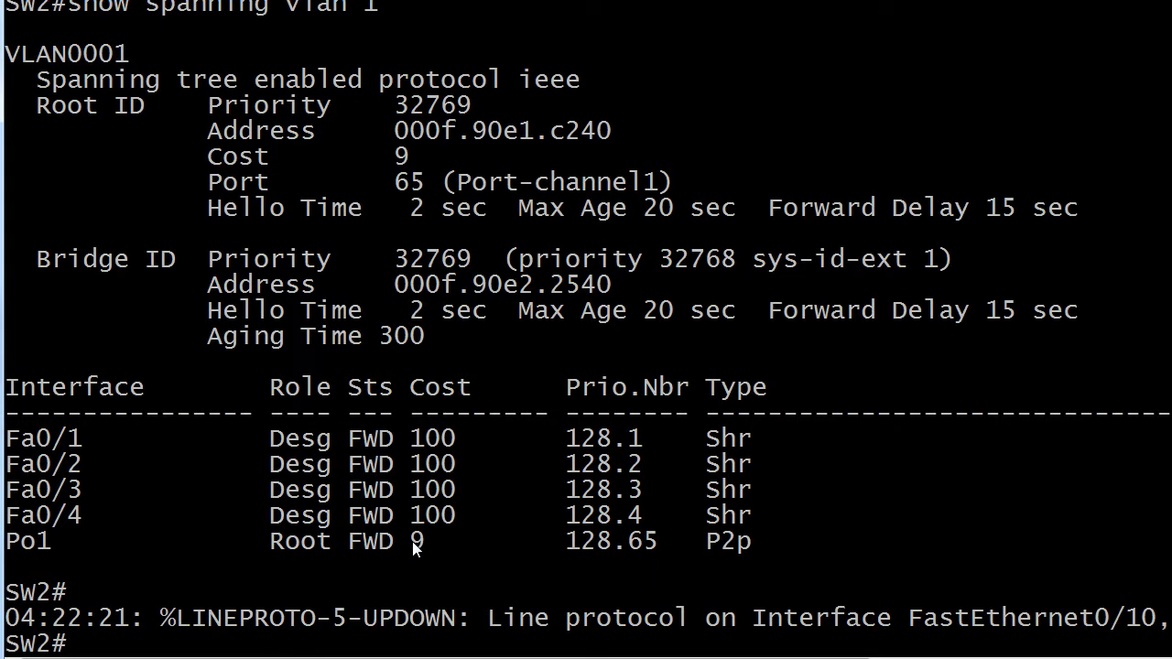
mouse_move(1117, 51)
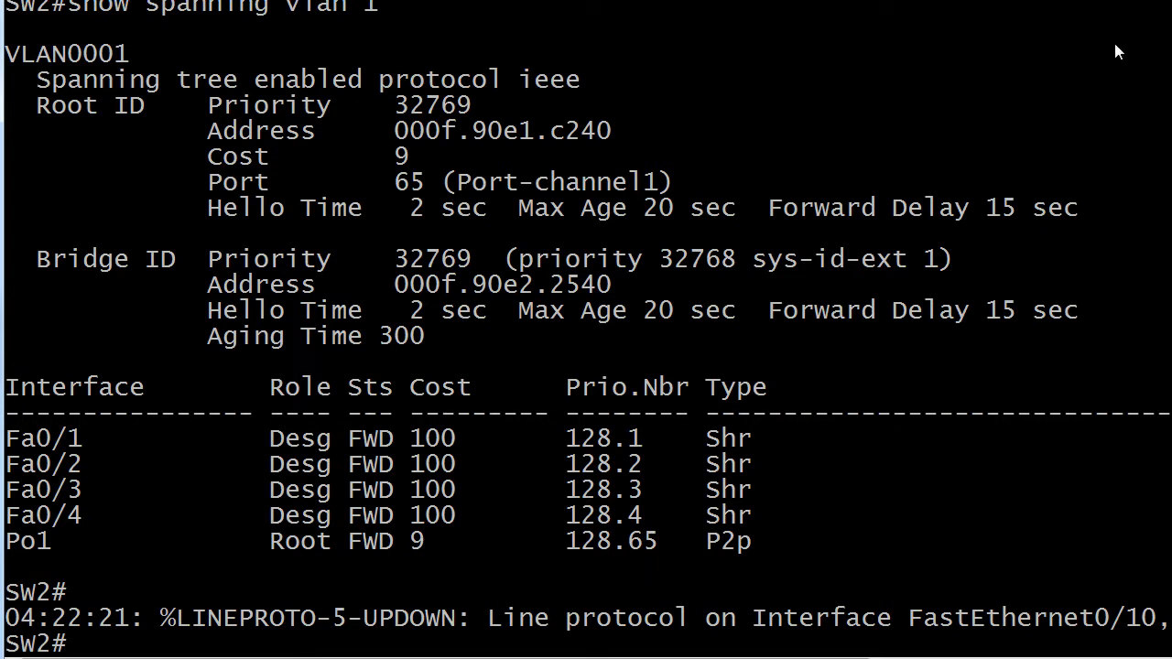